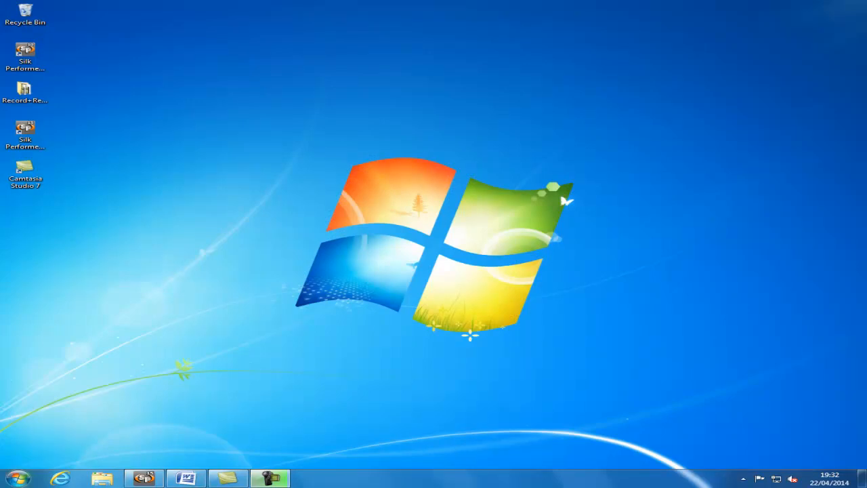
- Launch the Citrix tutorial from Silk > Silk Performer 15.0 > Documentation > Tutorials
{"action": "left_click", "coordinate": [17, 479]}
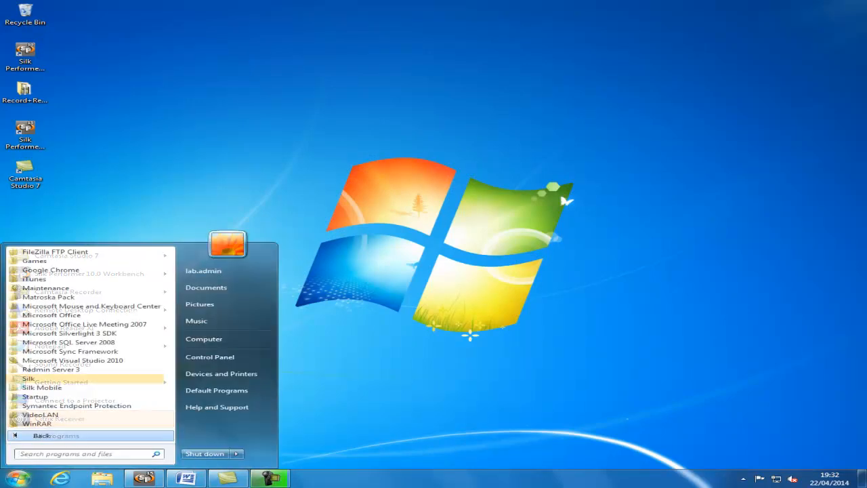
{"action": "left_click", "coordinate": [29, 379]}
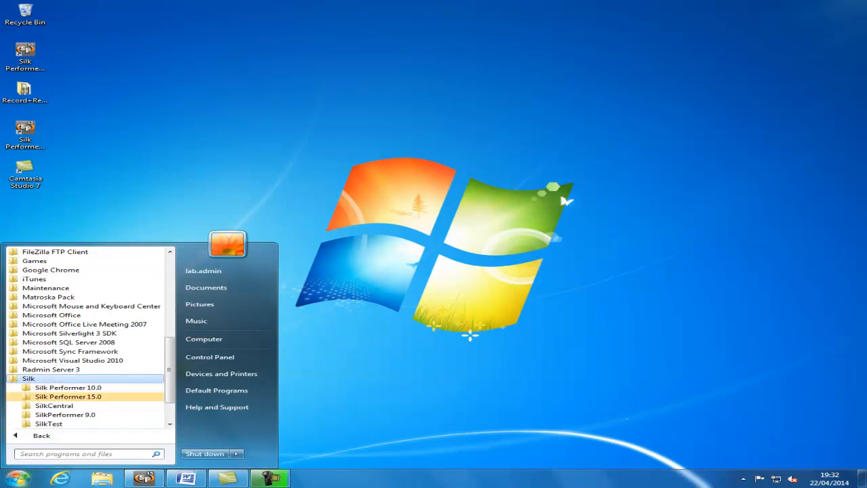
{"action": "left_click", "coordinate": [68, 396]}
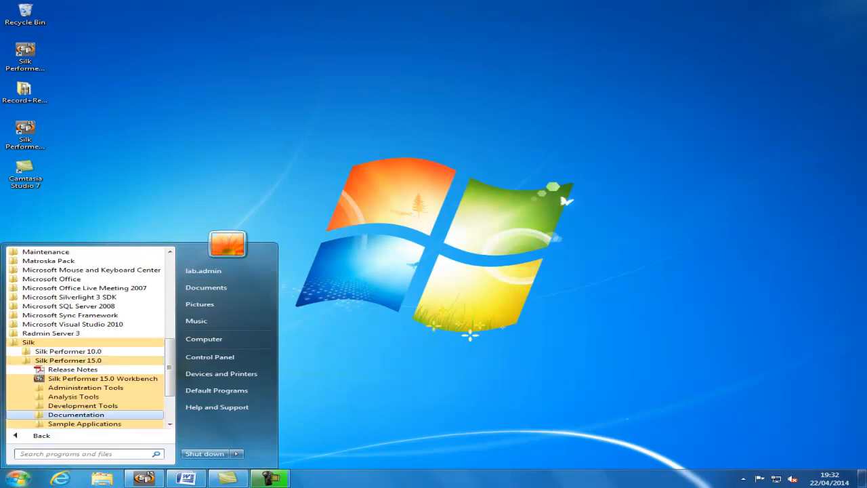
{"action": "left_click", "coordinate": [76, 414]}
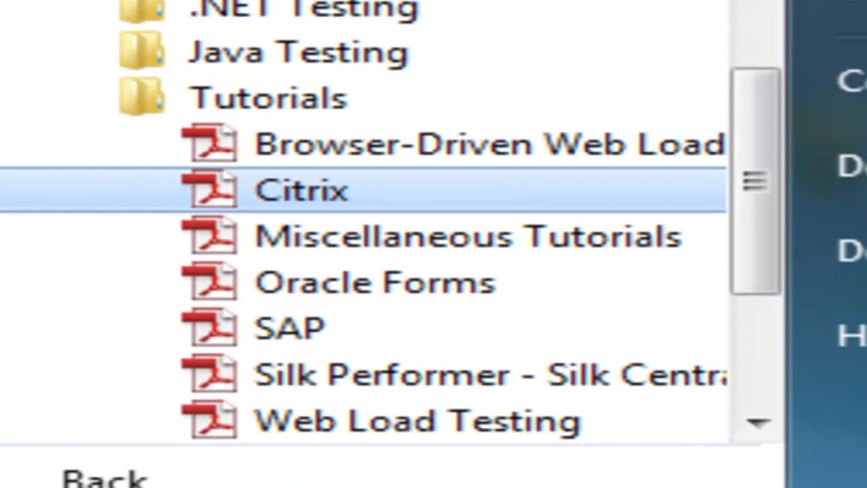
{"action": "double_click", "coordinate": [301, 188]}
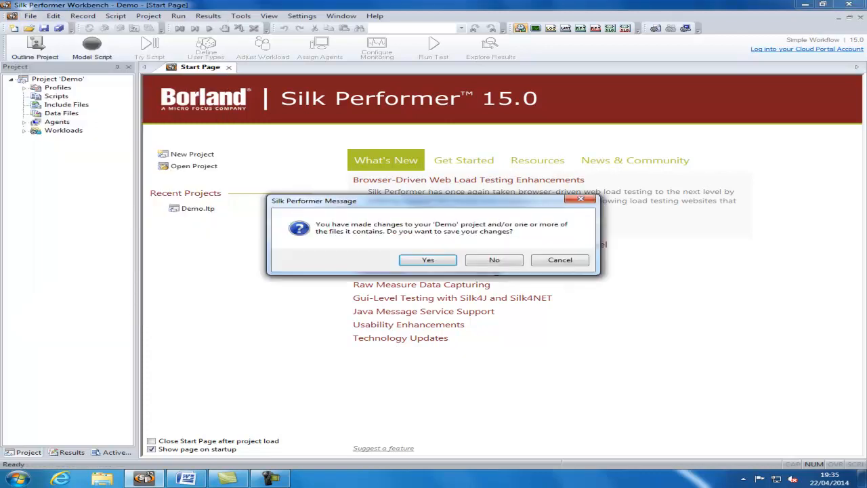
- Answer the Demo save prompt, then outline project 'CitrixWeb' with Citrix Web Interface type
{"action": "left_click", "coordinate": [494, 260]}
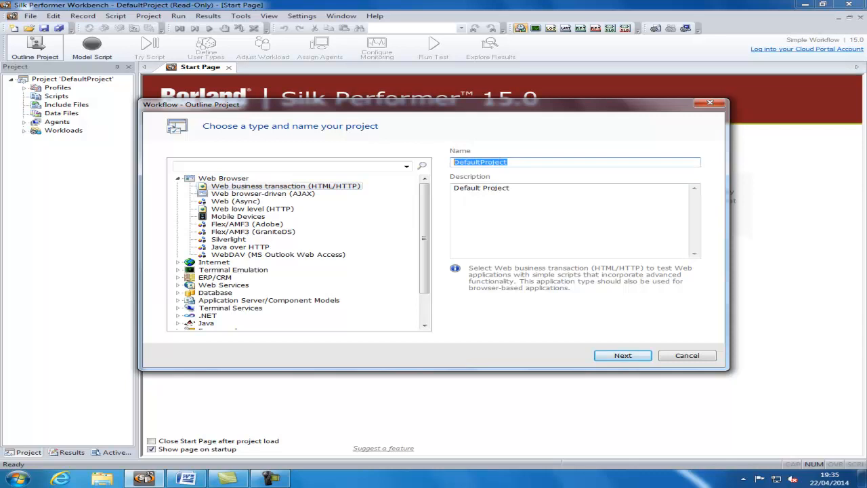
{"action": "type", "text": "CitrixWeb"}
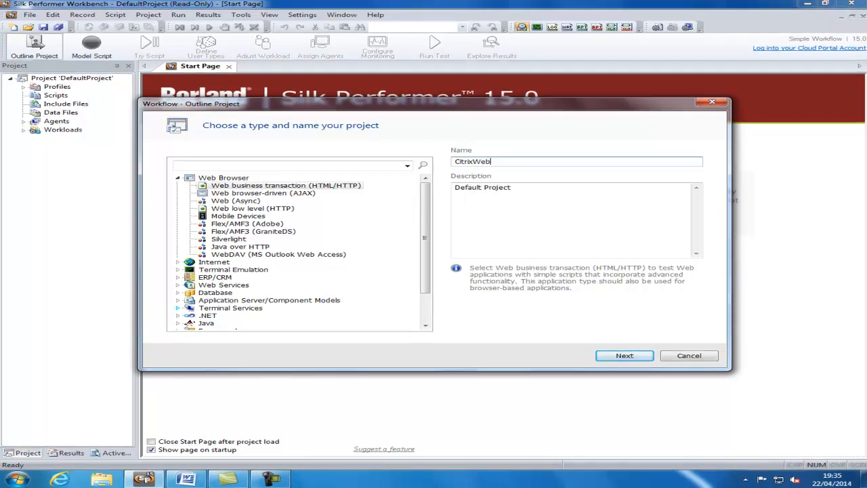
{"action": "left_click", "coordinate": [178, 308]}
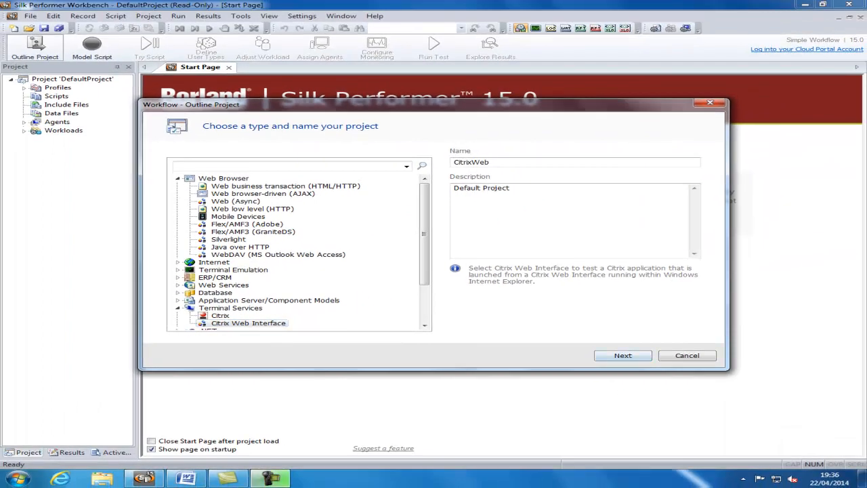
{"action": "left_click", "coordinate": [622, 355]}
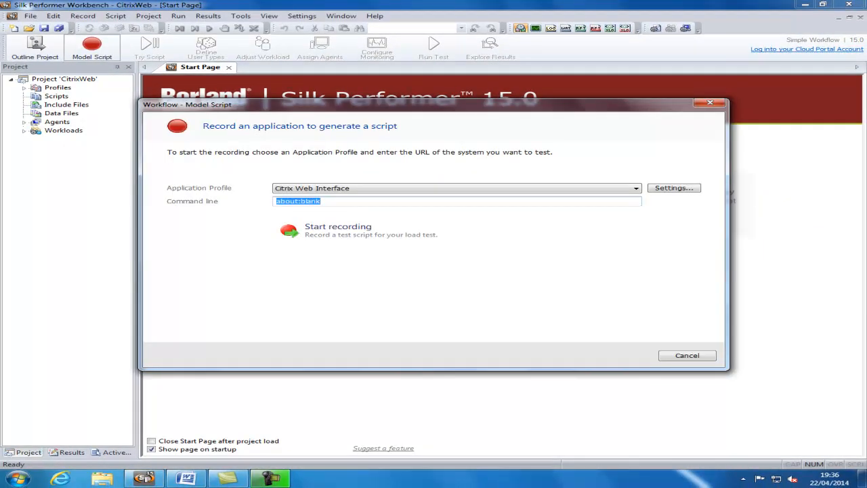
{"action": "type", "text": "http:"}
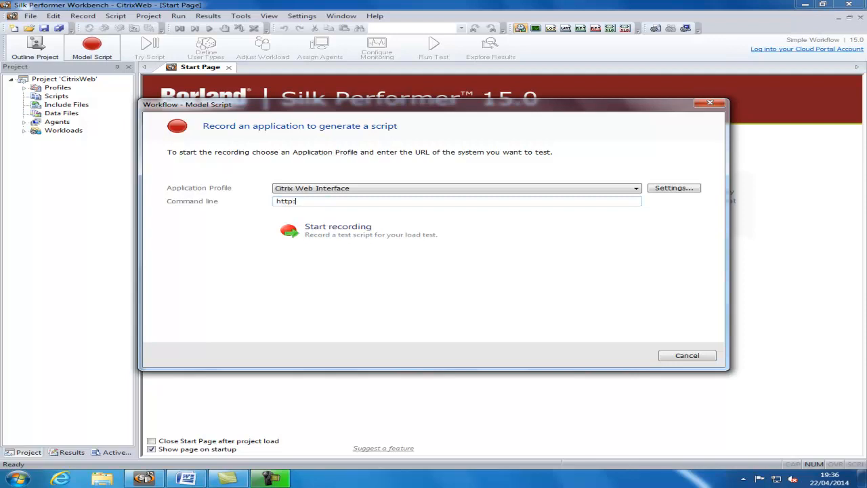
{"action": "type", "text": "//myCitrixApplication"}
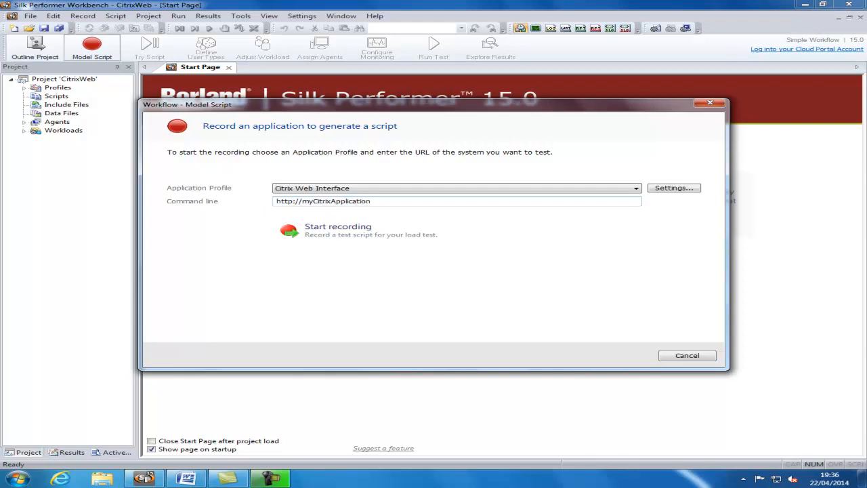
{"action": "left_click", "coordinate": [290, 231]}
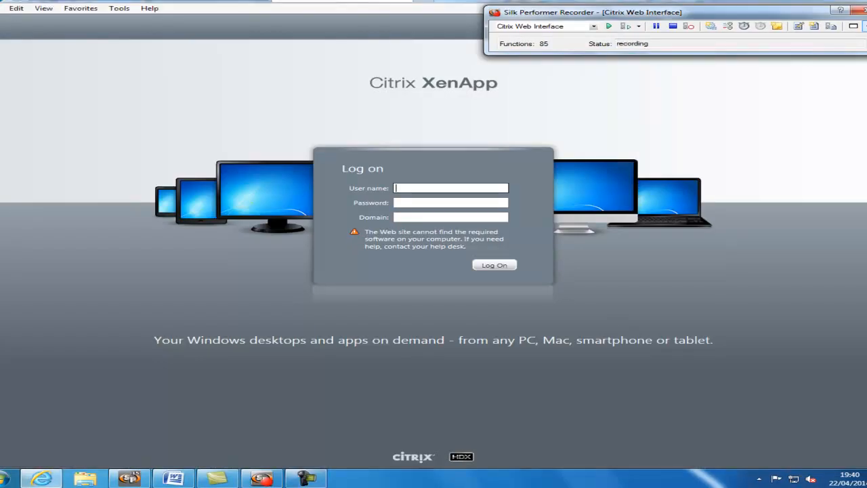
- Log on to XenApp as user 'Test' with domain 'MyDomain'
{"action": "type", "text": "Test001"}
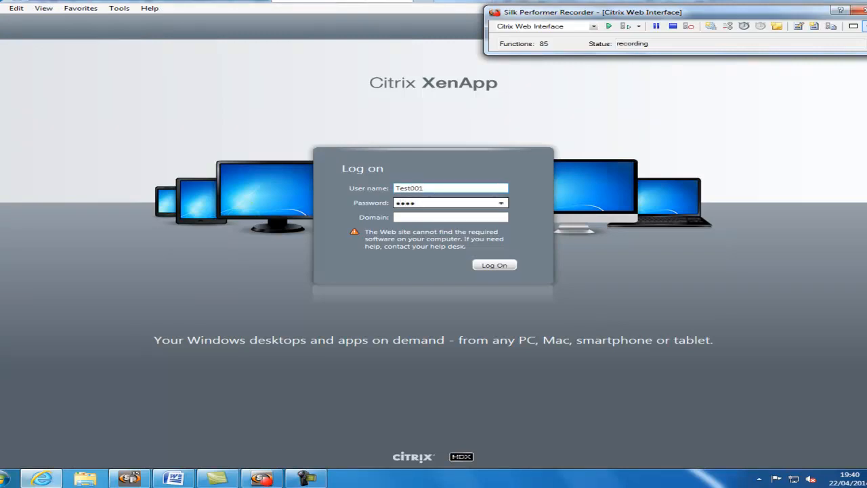
{"action": "type", "text": "M"}
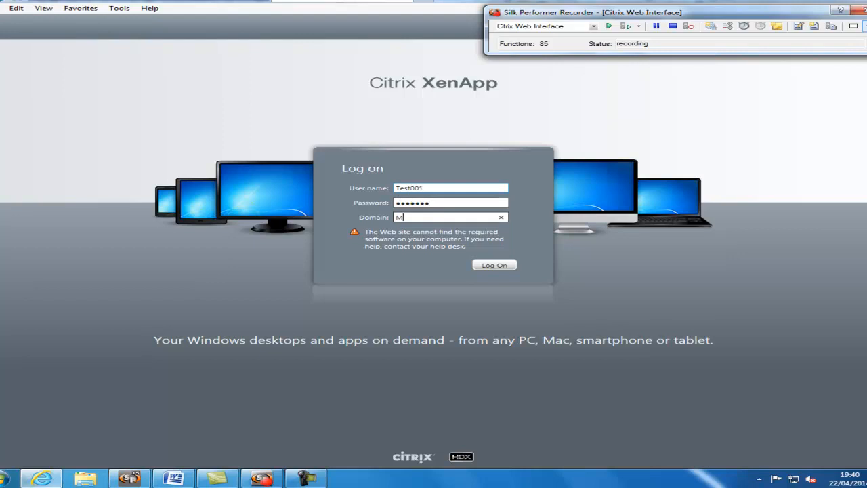
{"action": "type", "text": "yDomain"}
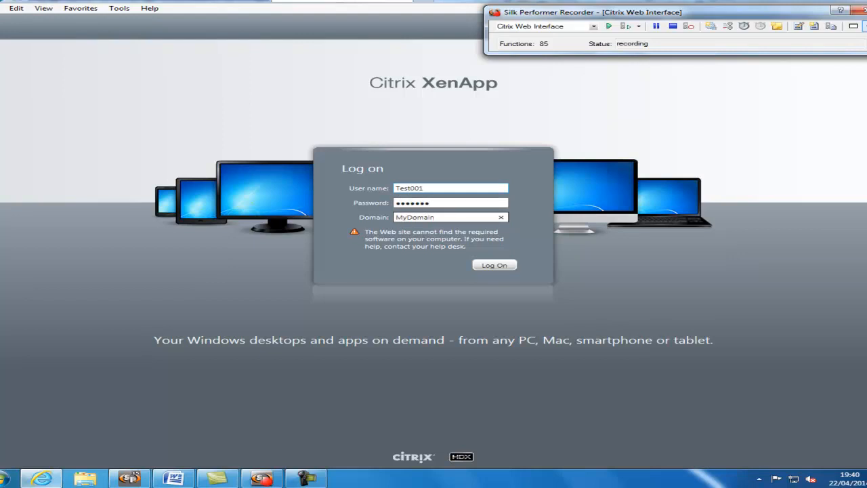
{"action": "left_click", "coordinate": [494, 265]}
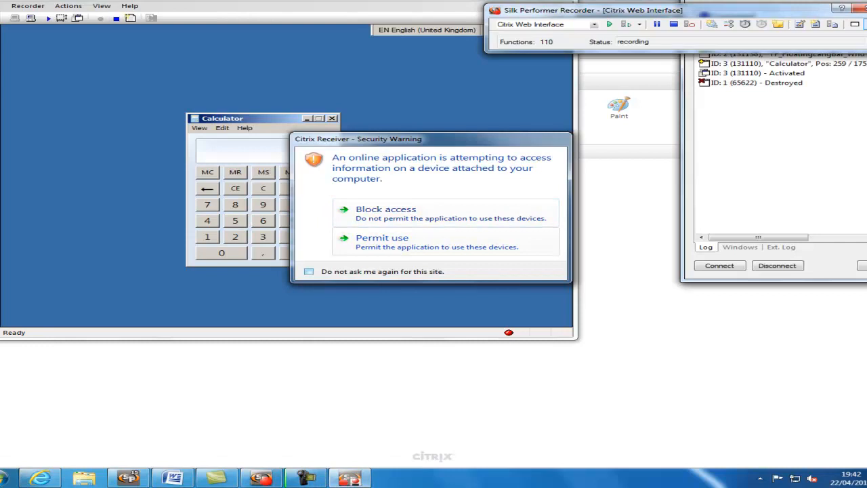
- Permit local device access, enter 9 in the remote Calculator, and stop recording
{"action": "left_click", "coordinate": [381, 238]}
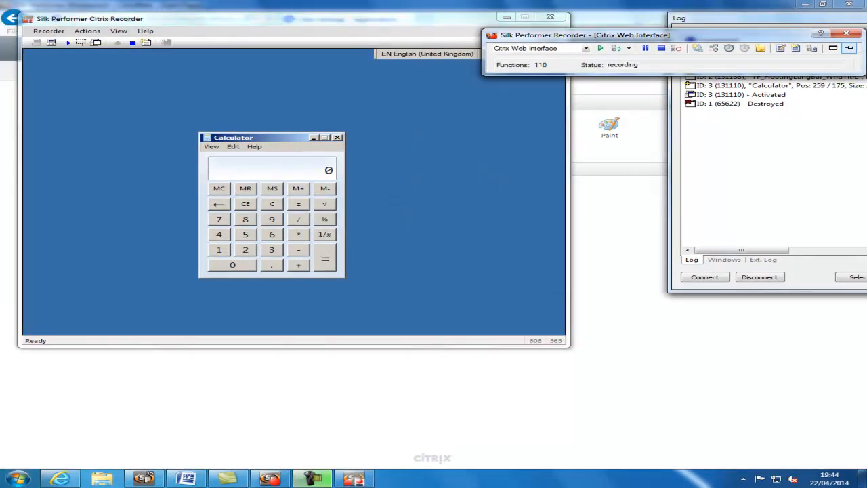
{"action": "left_click", "coordinate": [272, 219]}
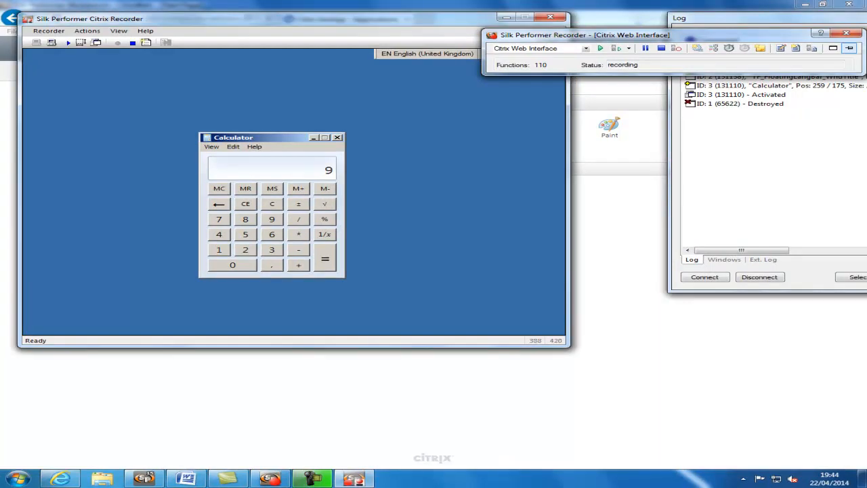
{"action": "left_click", "coordinate": [245, 249]}
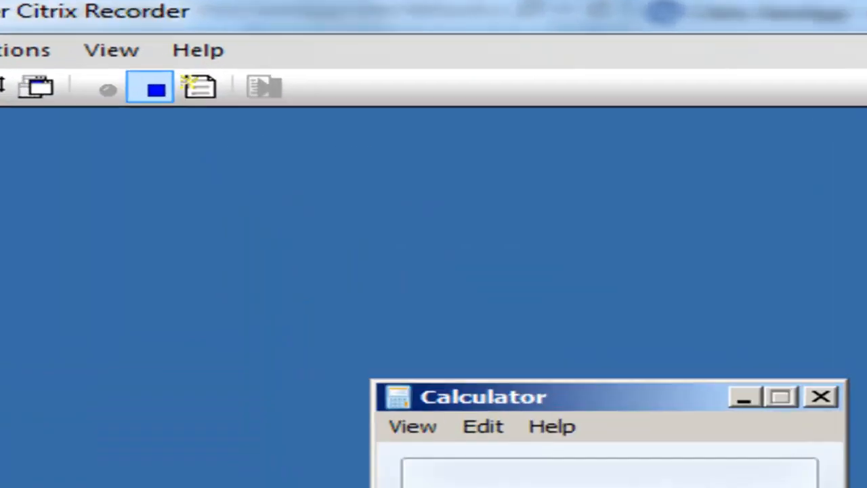
{"action": "mouse_move", "coordinate": [150, 88]}
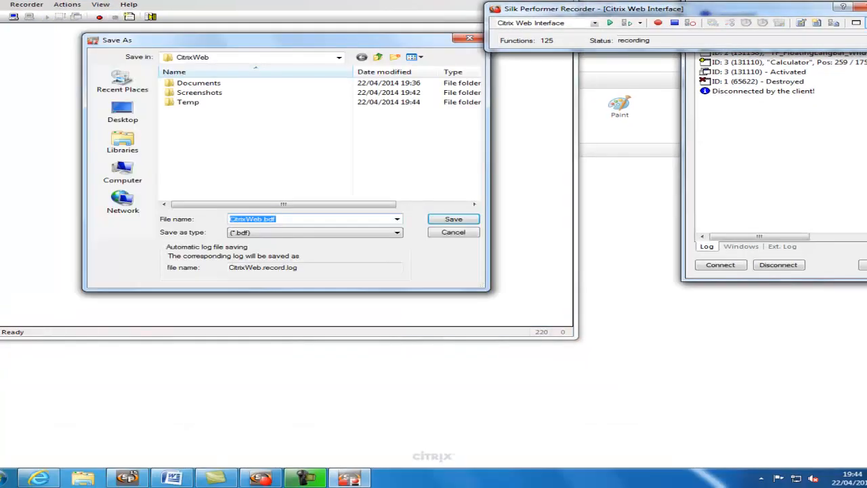
- Save the recording as CitrixWeb.bdf and confirm closing the Recorder
{"action": "left_click", "coordinate": [453, 218]}
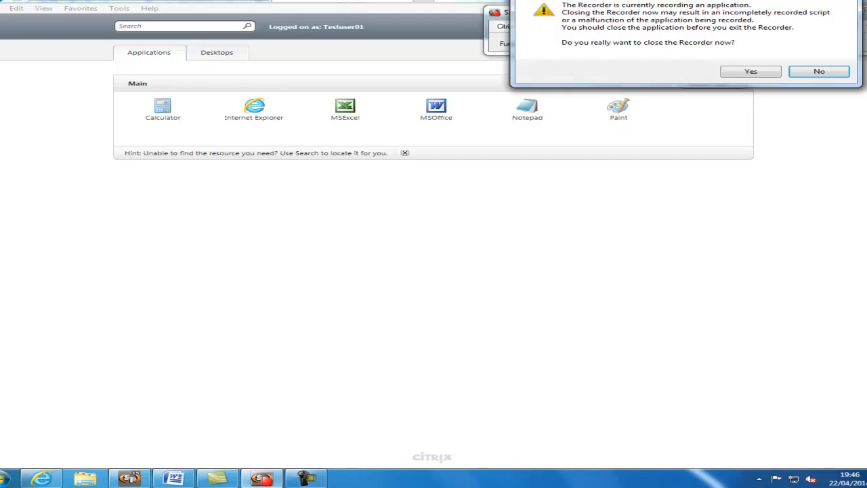
{"action": "left_click", "coordinate": [818, 71]}
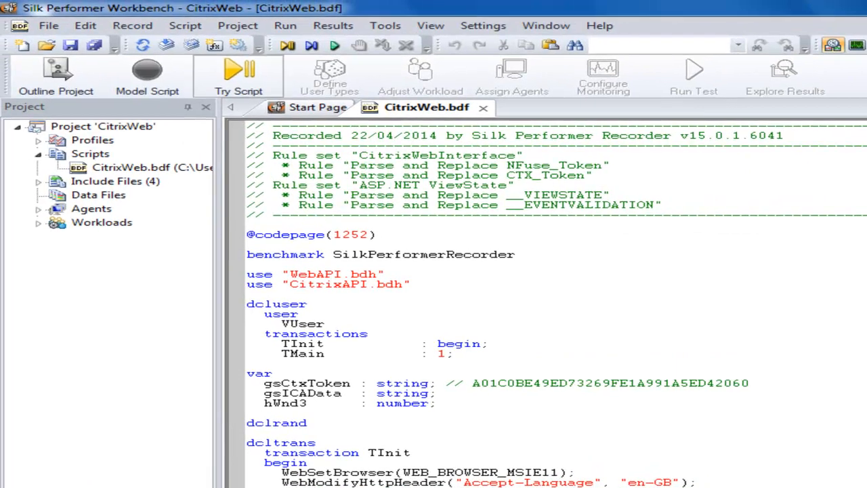
- Run a Try Script trial of CitrixWeb.bdf with one virtual user
{"action": "left_click", "coordinate": [239, 76]}
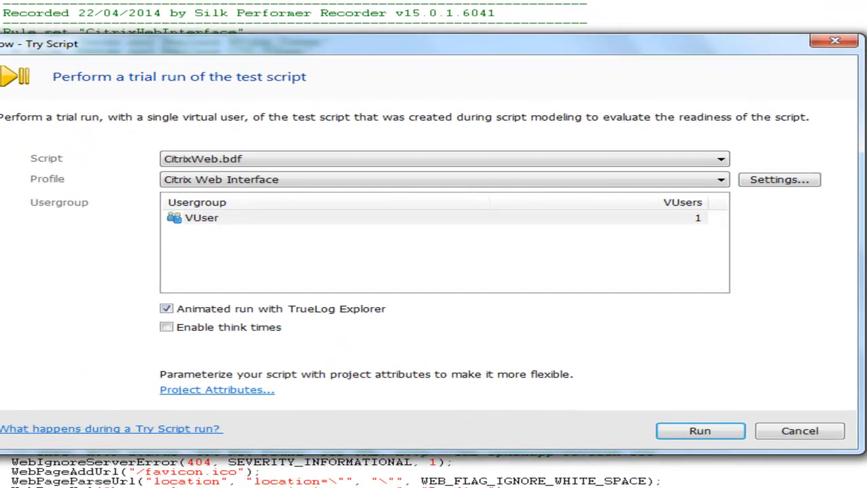
{"action": "left_click", "coordinate": [800, 431]}
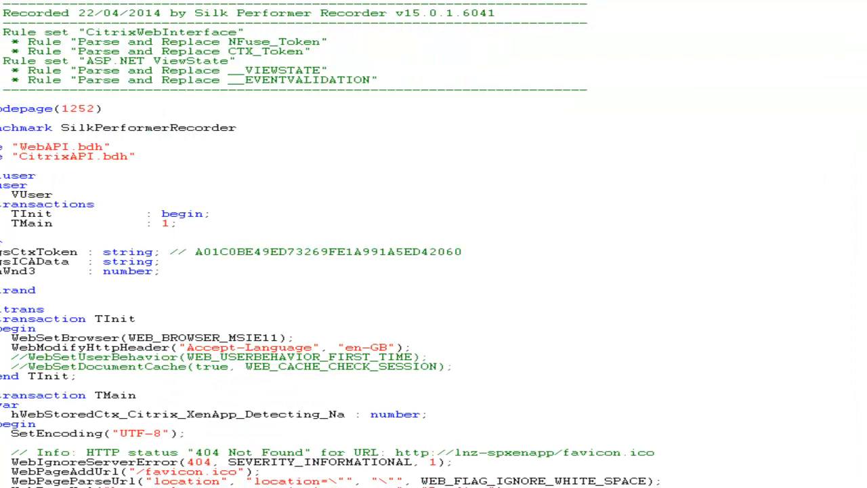